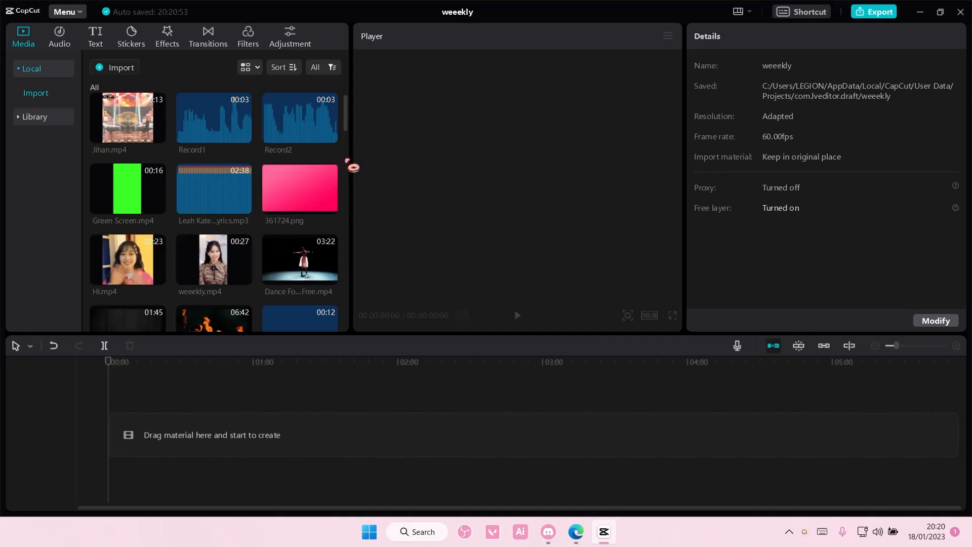
Locate Hi.mp4 in the local media library and place it on the timeline
{"action": "scroll", "scroll_direction": "down", "scroll_amount": 3}
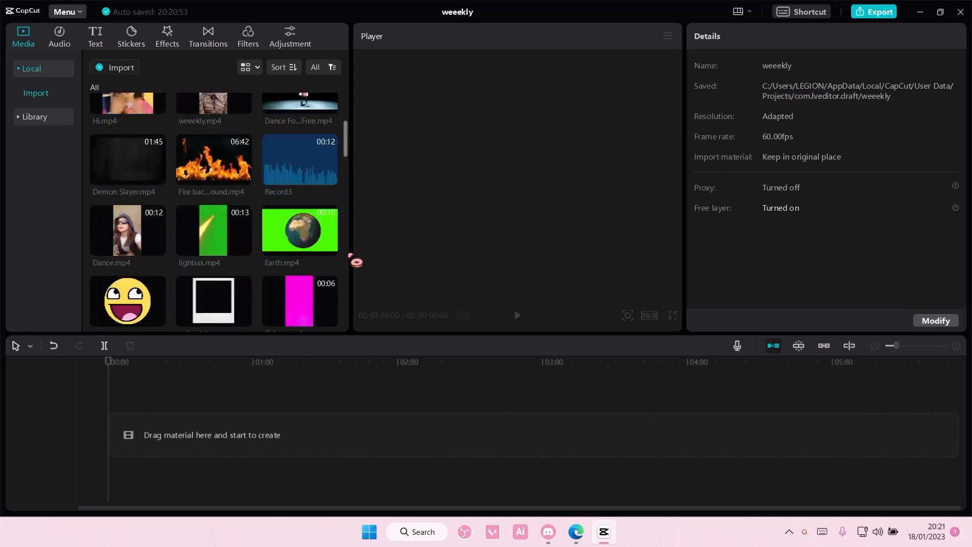
{"action": "scroll", "scroll_direction": "down", "scroll_amount": 3}
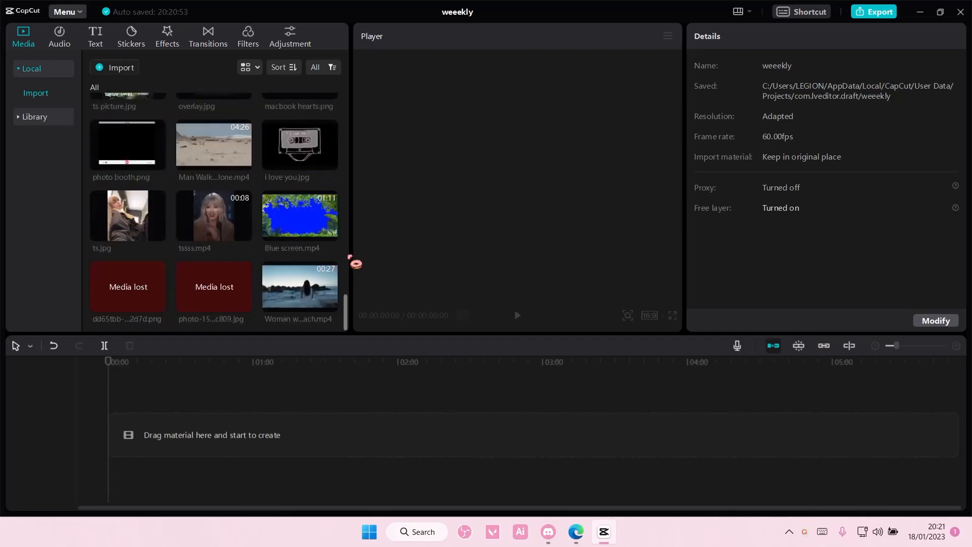
{"action": "scroll", "scroll_direction": "up", "scroll_amount": 3}
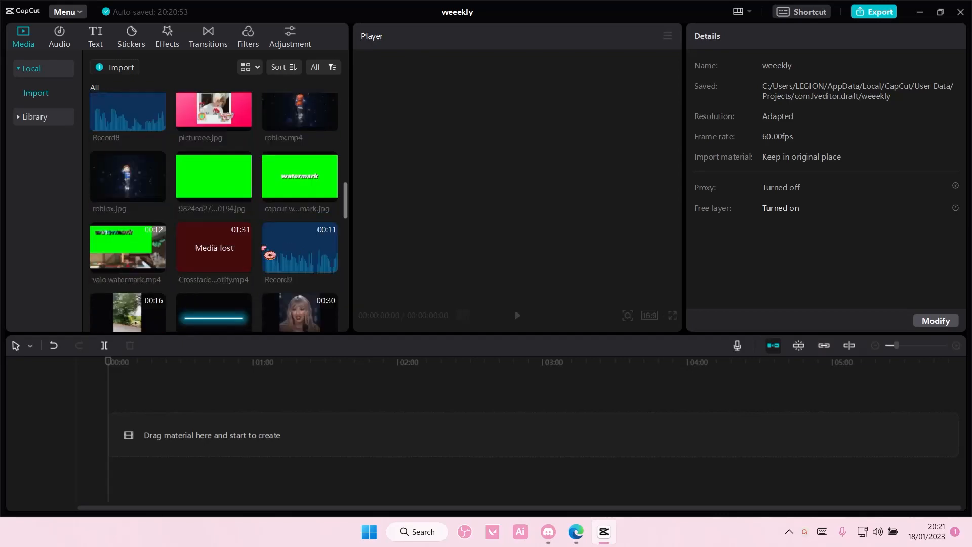
{"action": "scroll", "scroll_direction": "up", "scroll_amount": 3}
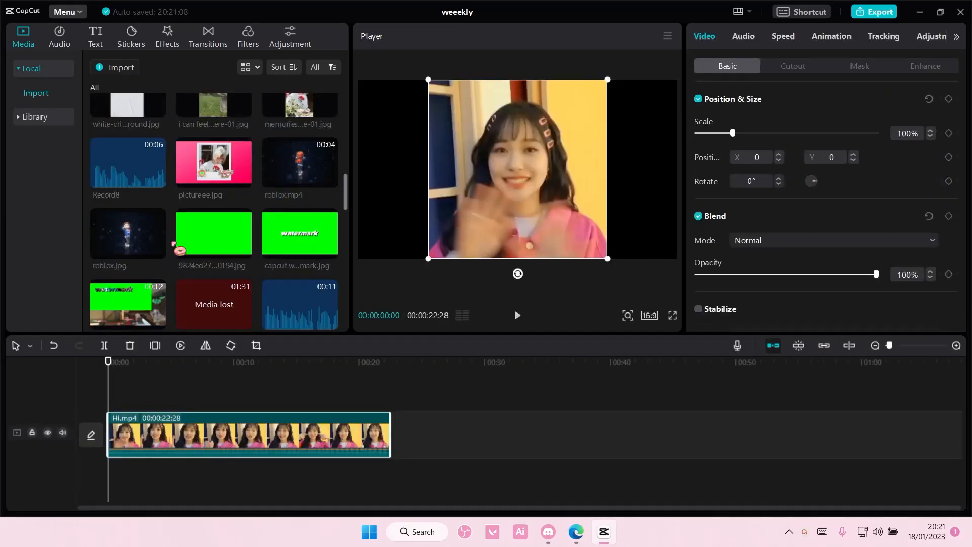
Set the player ratio to Original and lay overlay.jpg above Hi.mp4 at 135% scale, Y 576
{"action": "left_click", "coordinate": [649, 315]}
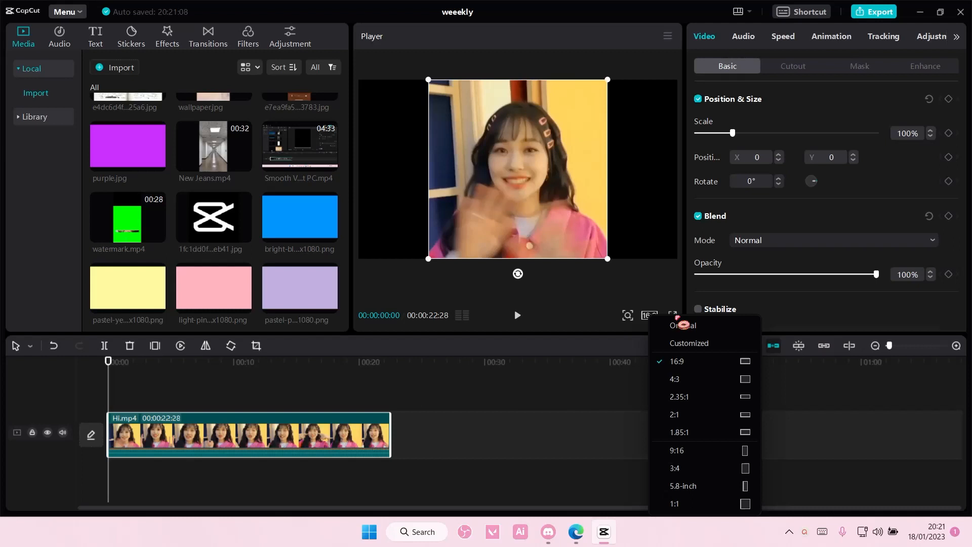
{"action": "left_click", "coordinate": [680, 325]}
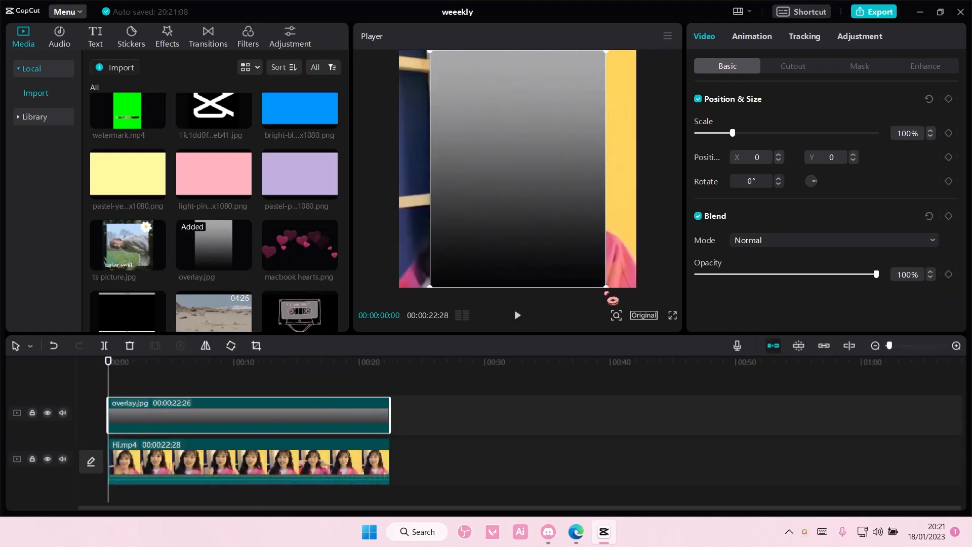
{"action": "left_click", "coordinate": [61, 459]}
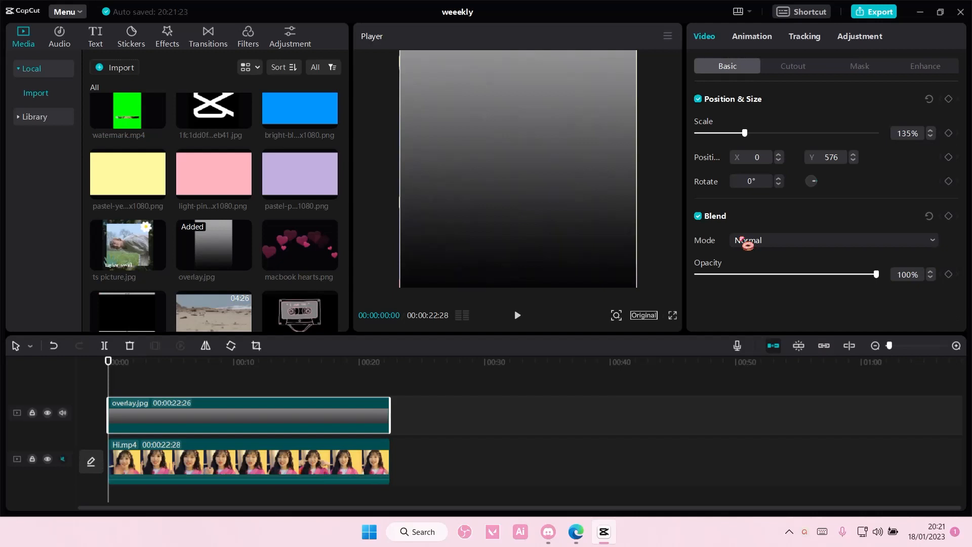
{"action": "left_click", "coordinate": [832, 241]}
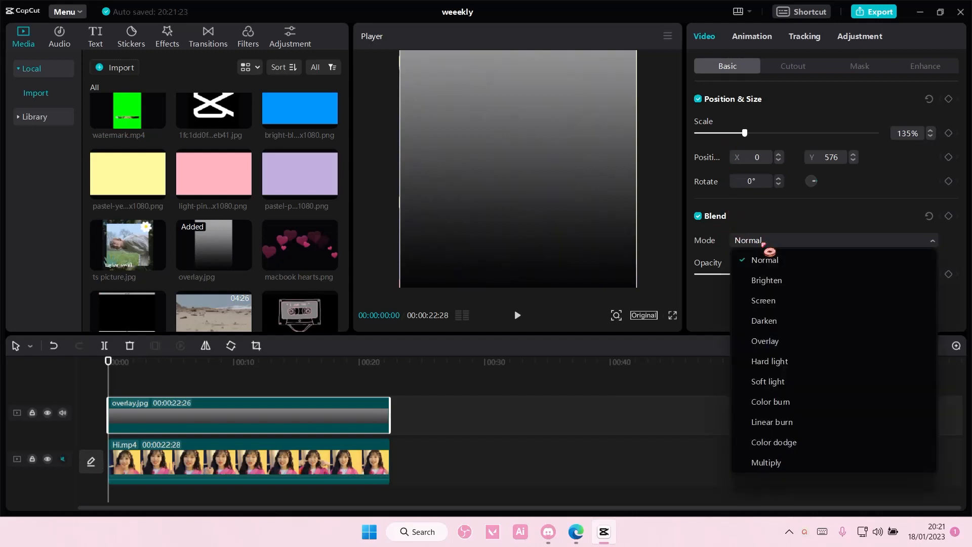
{"action": "mouse_move", "coordinate": [765, 341]}
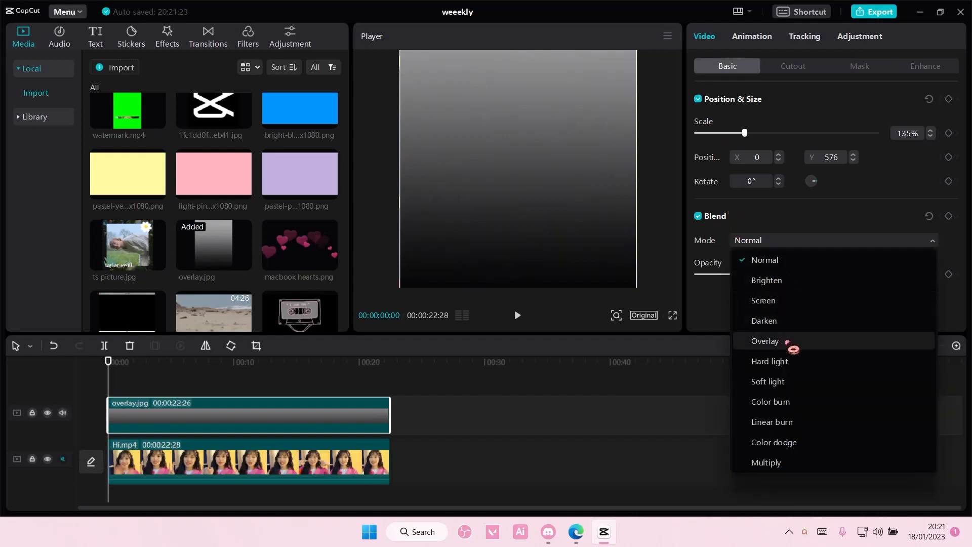
Compare Overlay, Screen, Soft light and Color burn blends, then settle on Overlay for the gradient
{"action": "left_click", "coordinate": [765, 340]}
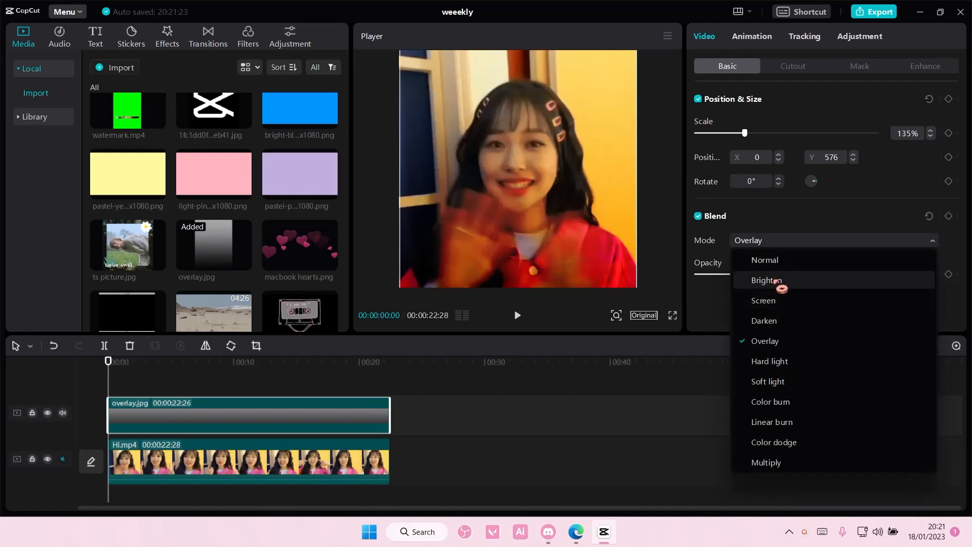
{"action": "left_click", "coordinate": [763, 300]}
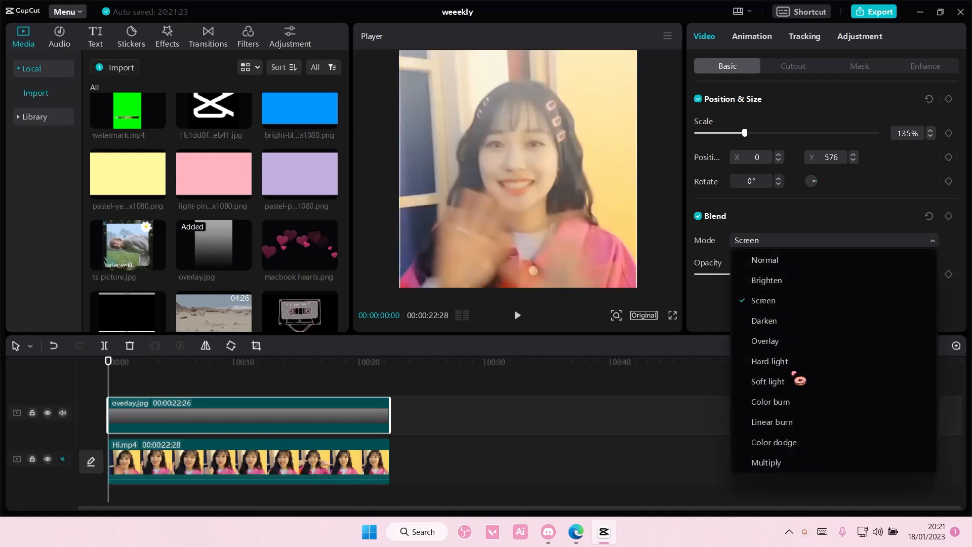
{"action": "left_click", "coordinate": [767, 381]}
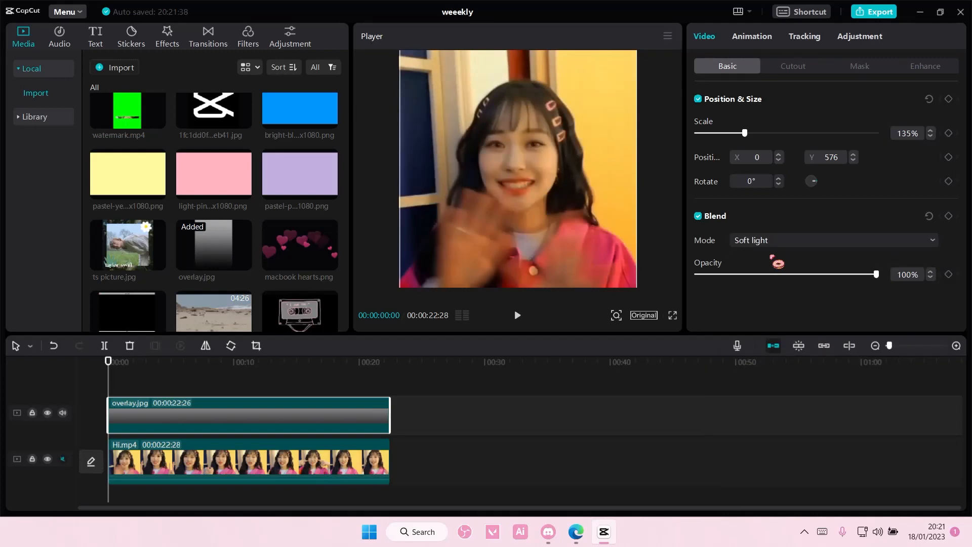
{"action": "left_click", "coordinate": [834, 240]}
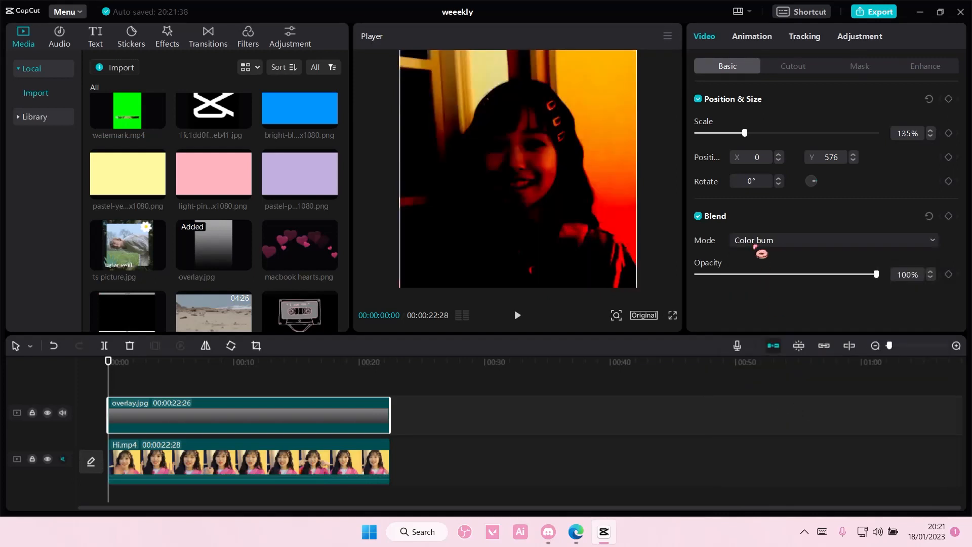
{"action": "left_click", "coordinate": [832, 241]}
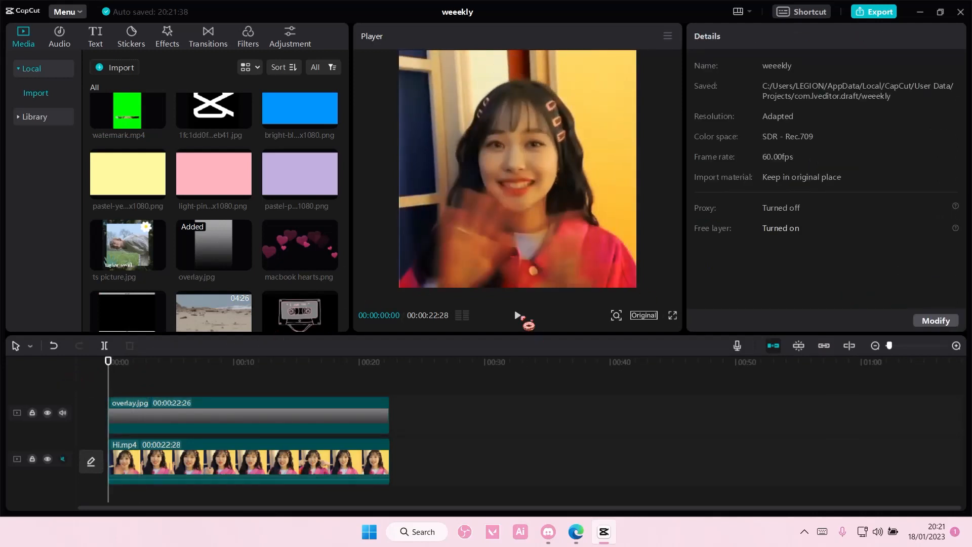
Play the composited clip through about 17 seconds to check the warm gradient tint
{"action": "left_click", "coordinate": [517, 315]}
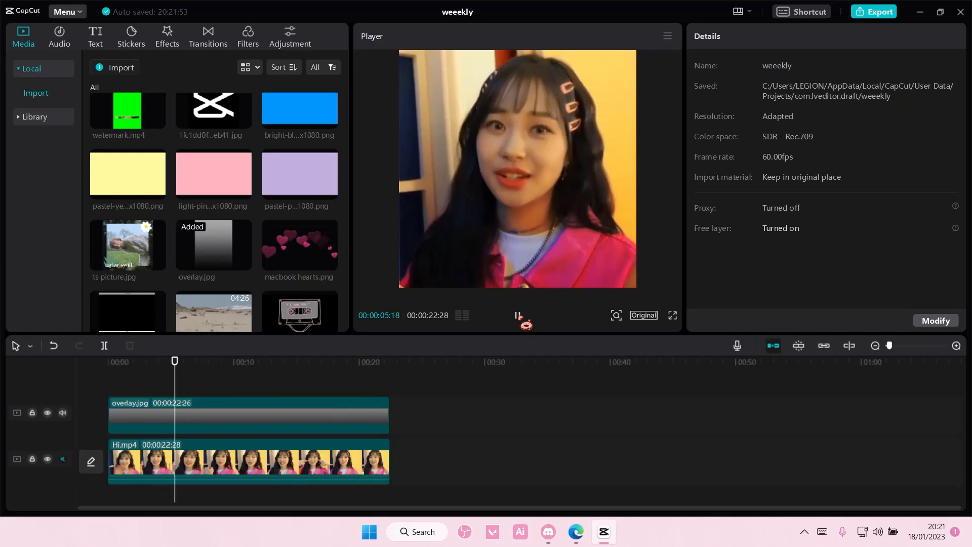
{"action": "left_click", "coordinate": [200, 361]}
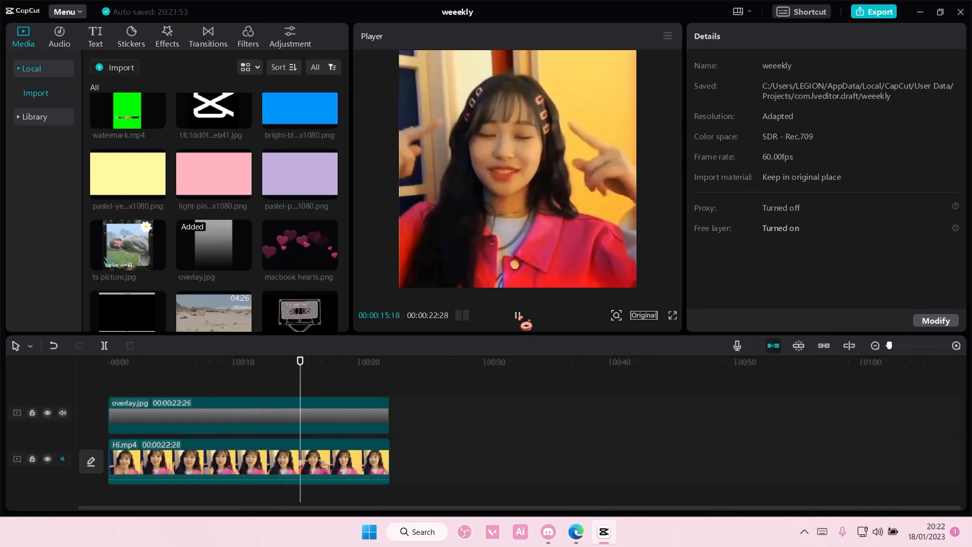
{"action": "left_click", "coordinate": [324, 362]}
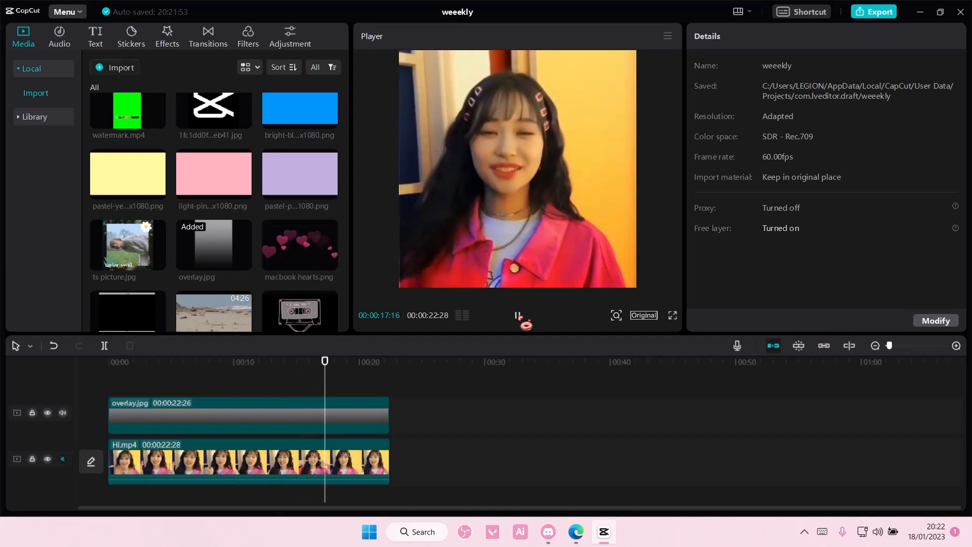